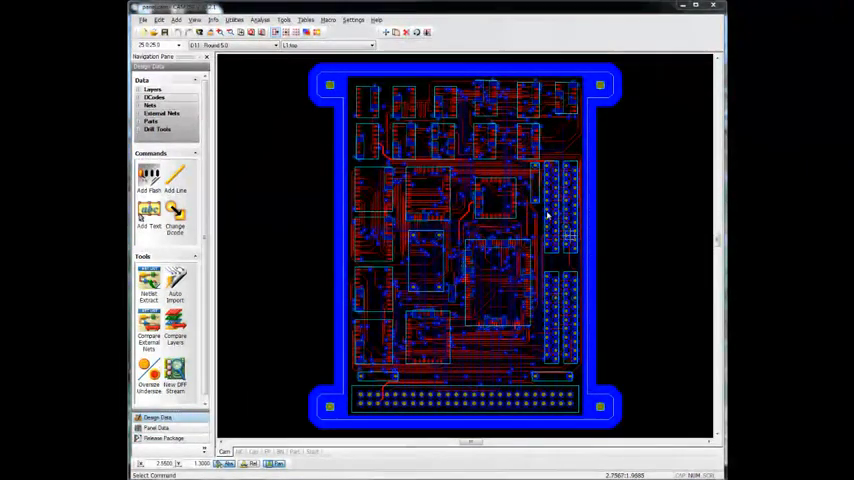
- Launch the Panel Editor from the Utilities Panelization commands
left_click(234, 20)
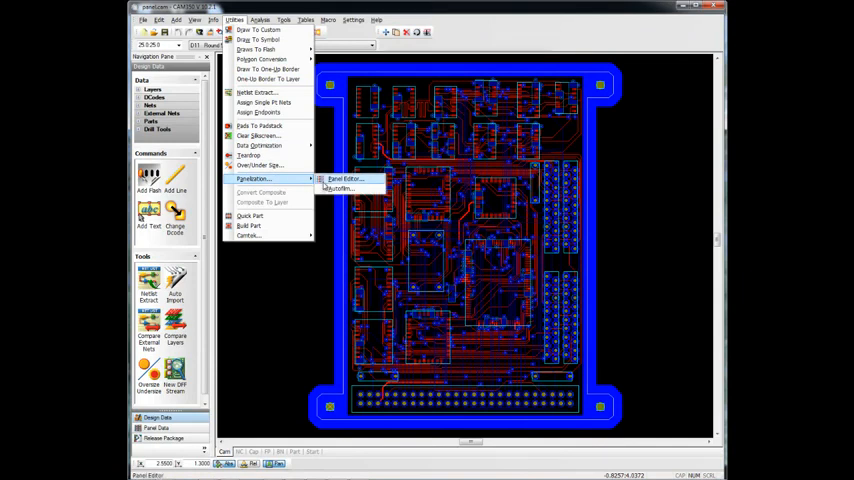
left_click(344, 180)
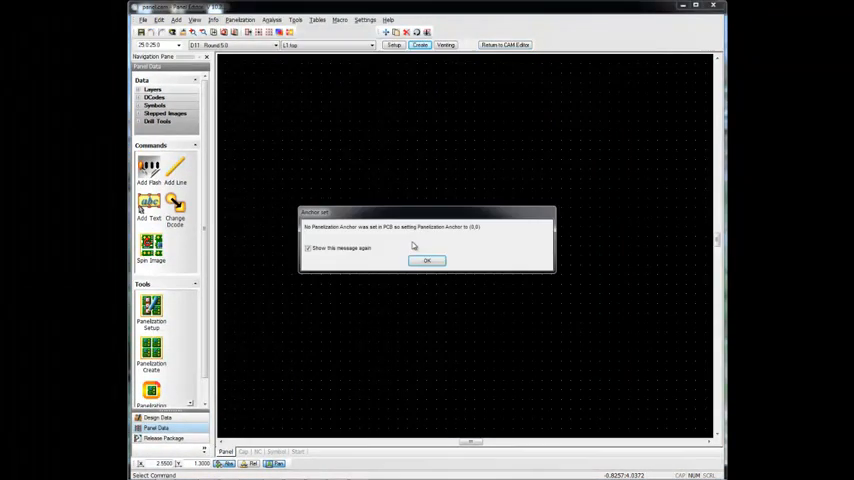
- Enter Panel Setup and review the panel size and coupon settings
left_click(428, 260)
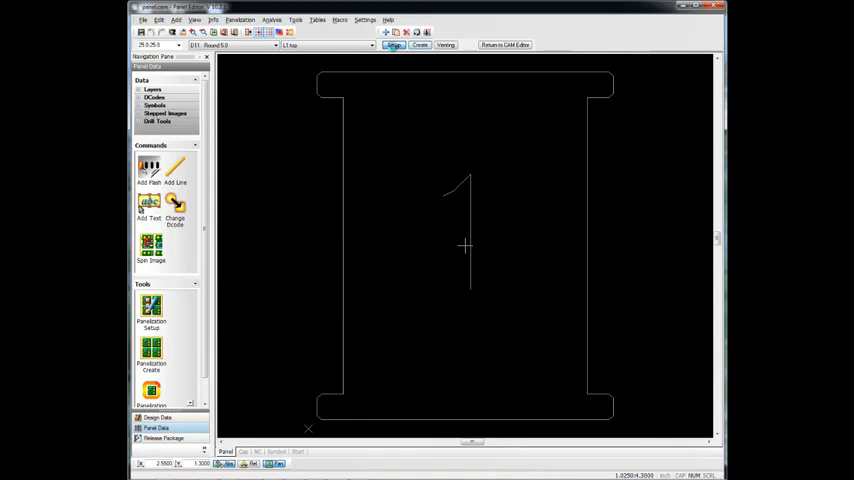
left_click(152, 320)
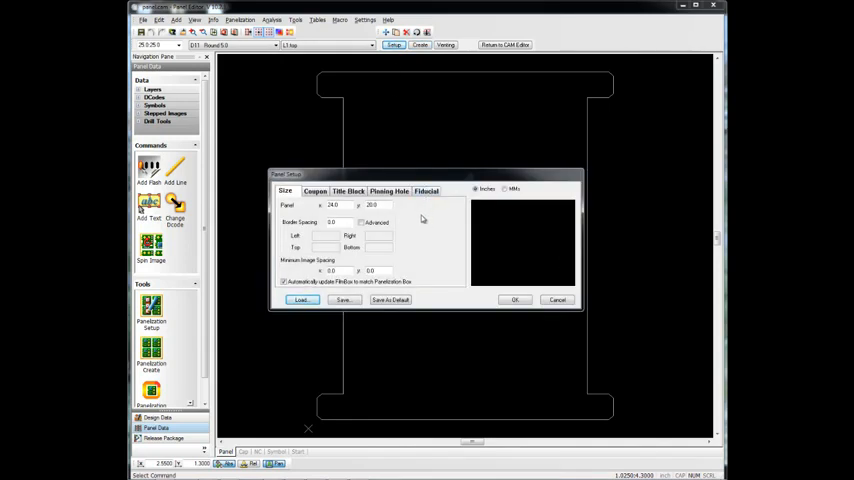
triple_click(332, 204)
type("18")
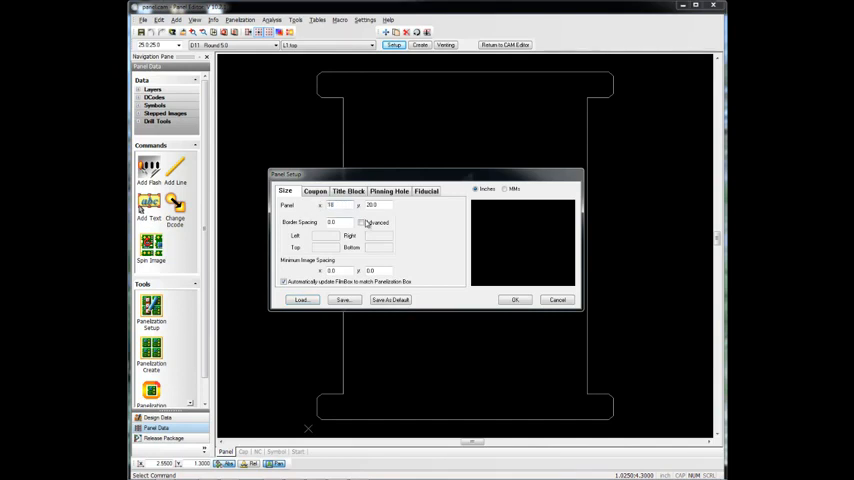
left_click(316, 192)
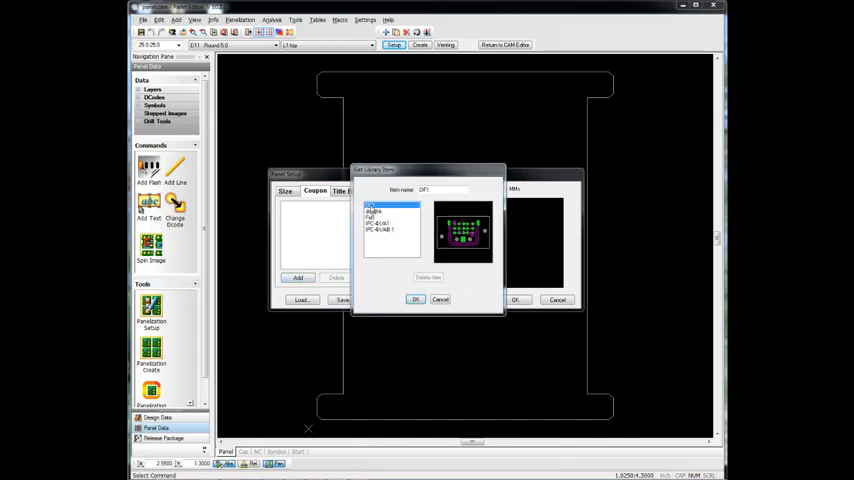
left_click(378, 210)
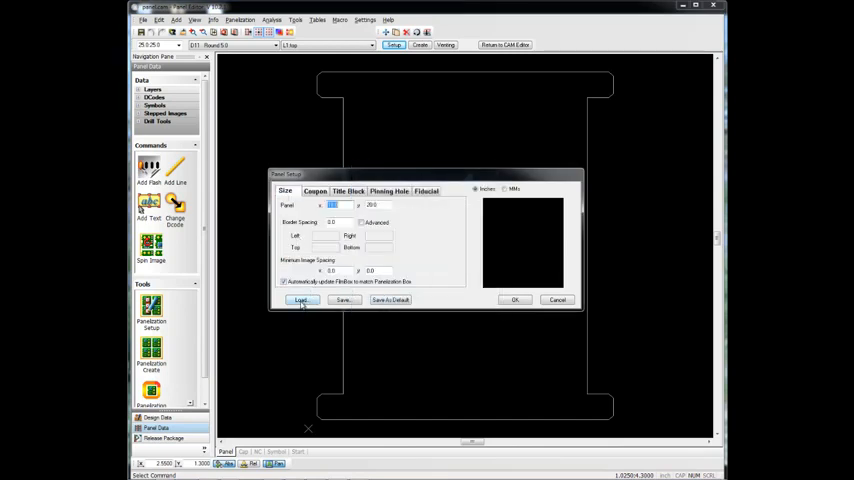
- Load the saved .pnn panel setup file, acknowledge the aperture warning and accept it
left_click(300, 300)
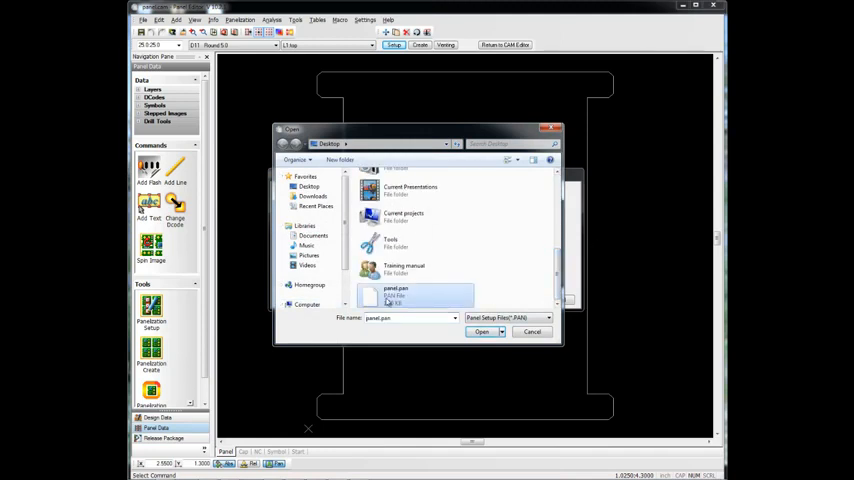
left_click(482, 332)
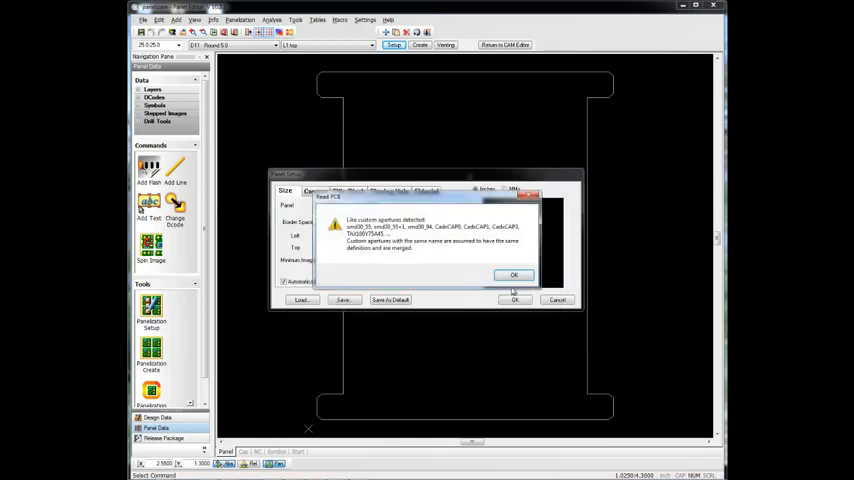
left_click(514, 276)
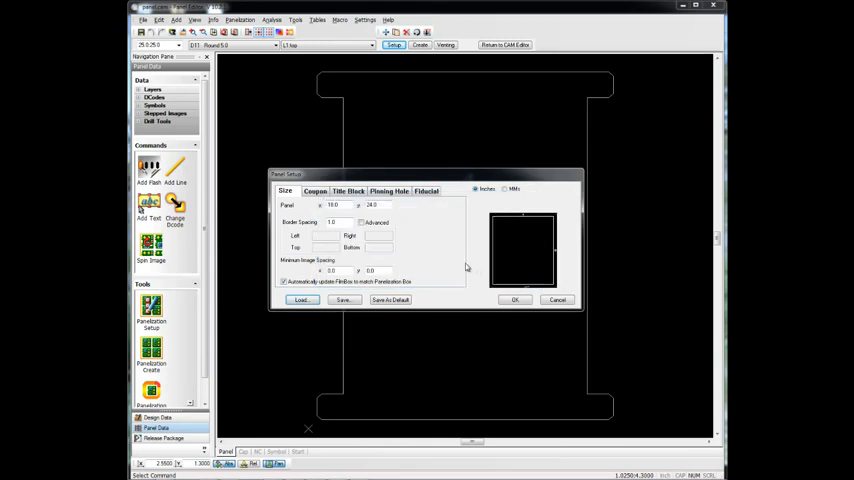
mouse_move(548, 232)
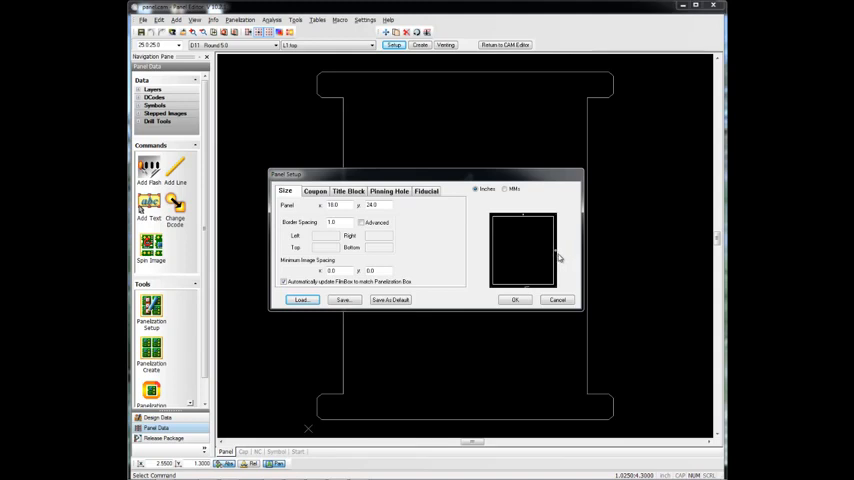
mouse_move(504, 292)
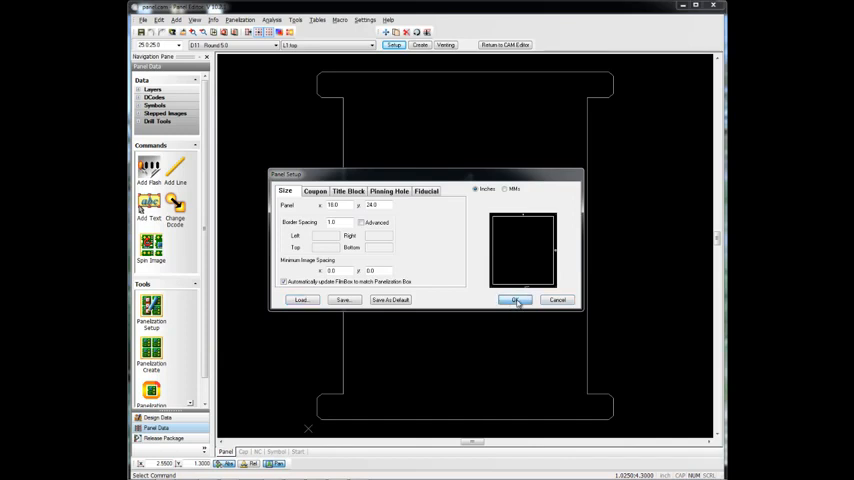
left_click(514, 300)
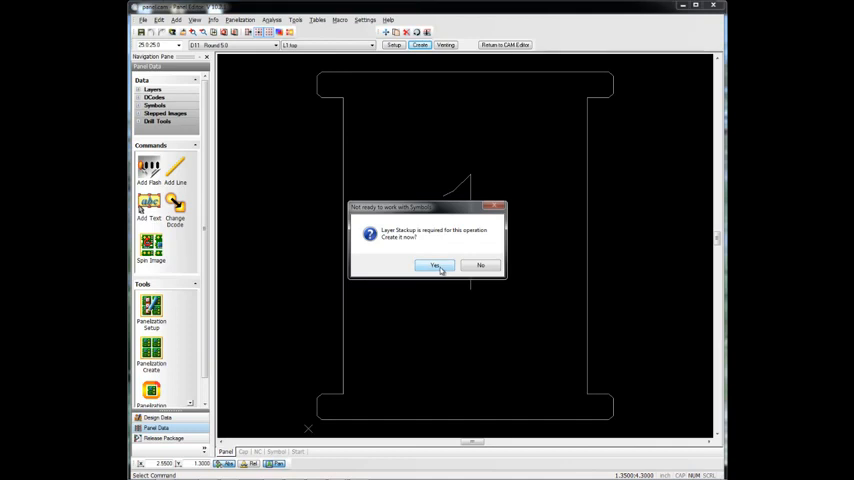
- Create and accept the required layer stackup for panelization
left_click(434, 264)
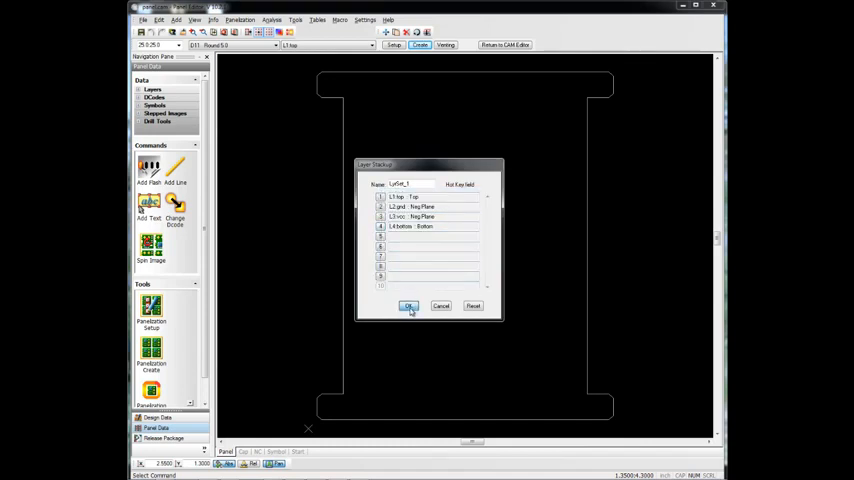
left_click(408, 306)
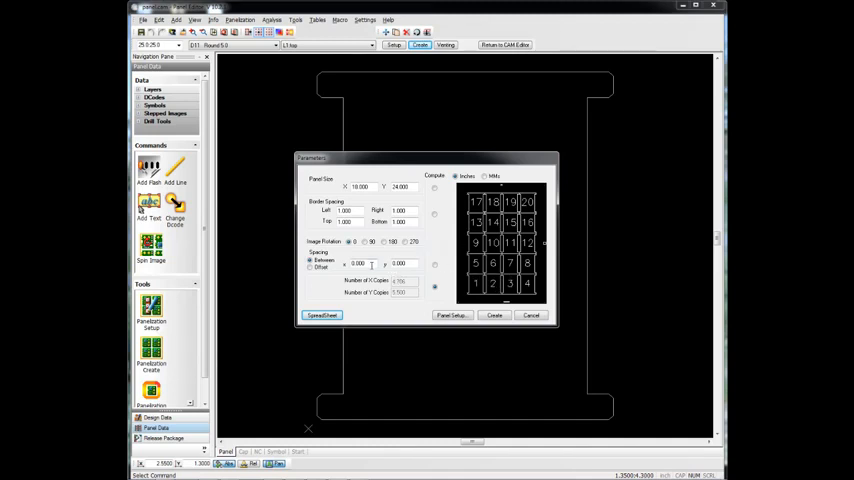
- Set spacing and copy counts, then panelize into a 4-by-5 array of 20 boards
triple_click(358, 264)
type("0.200")
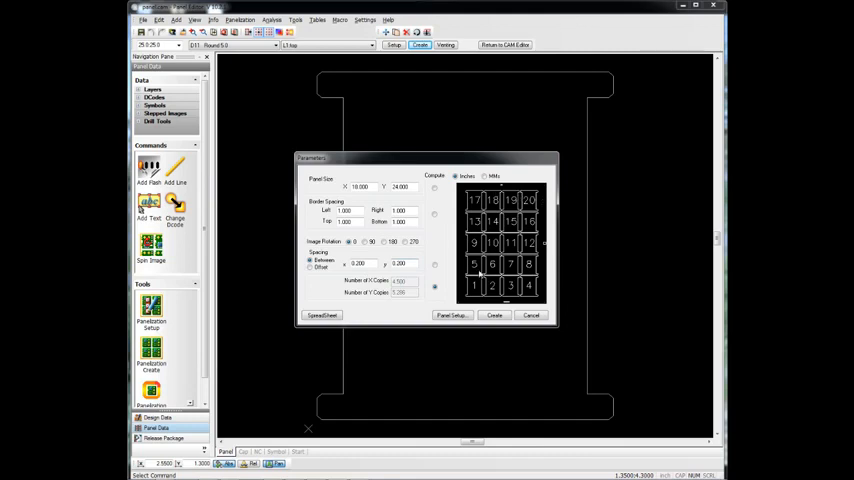
left_click(372, 242)
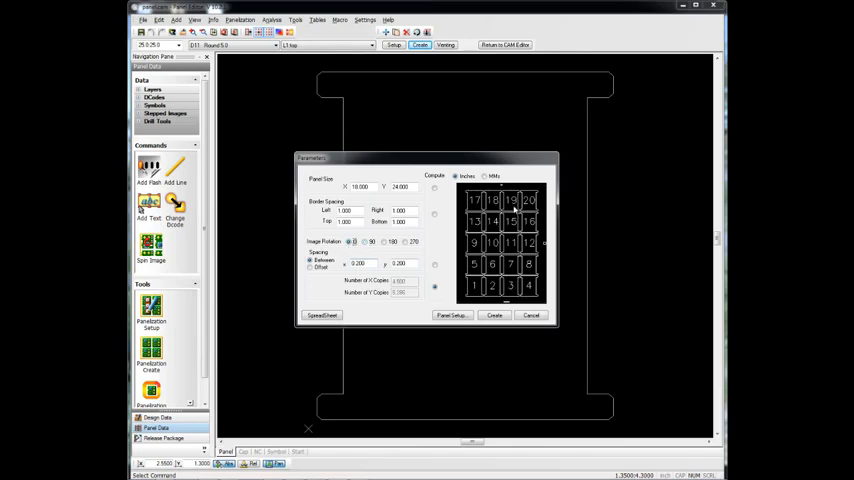
left_click(494, 316)
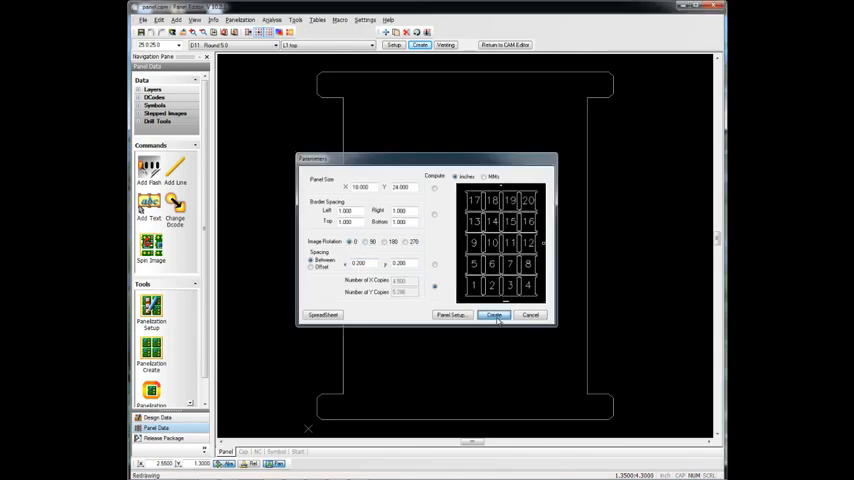
left_click(492, 316)
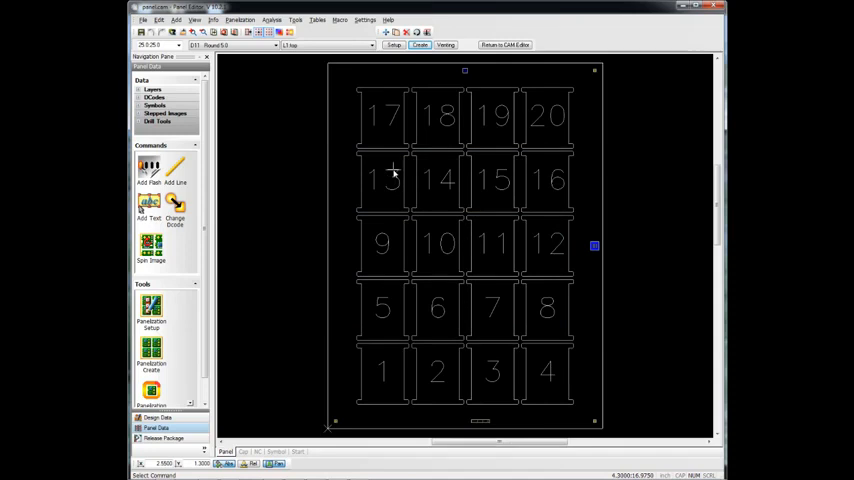
- Enable View Circuit Images in View Options so artwork shows in all 20 boards
left_click(364, 20)
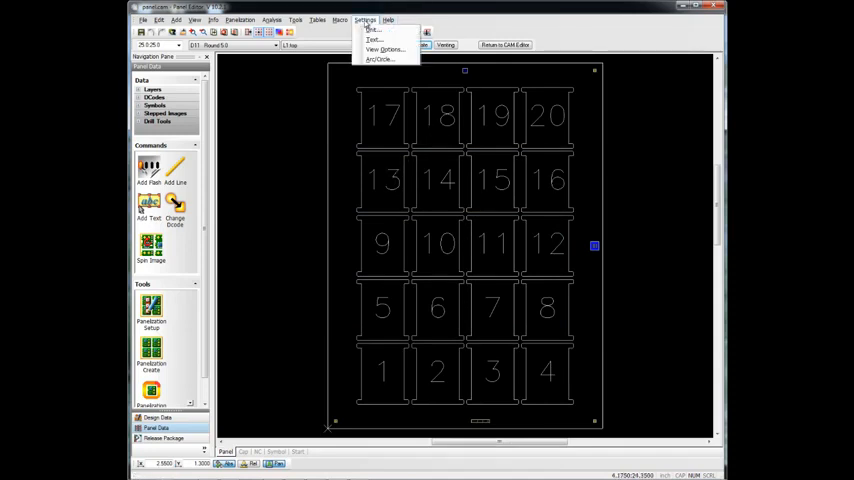
left_click(384, 50)
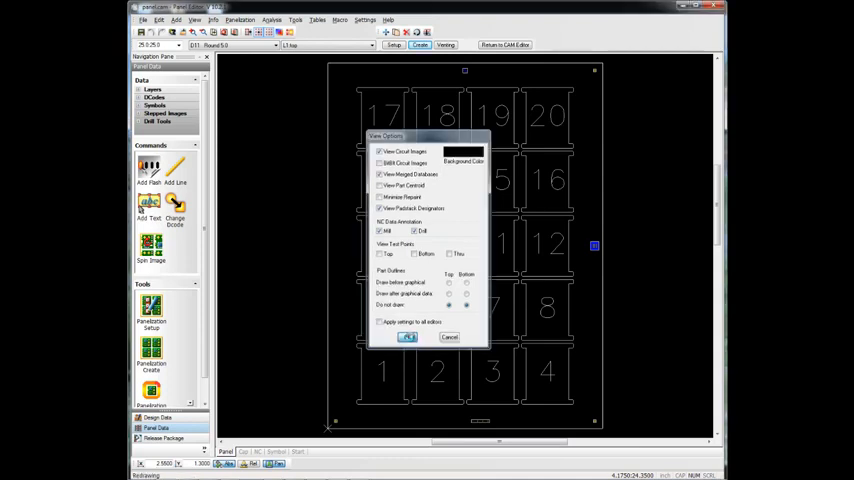
left_click(408, 336)
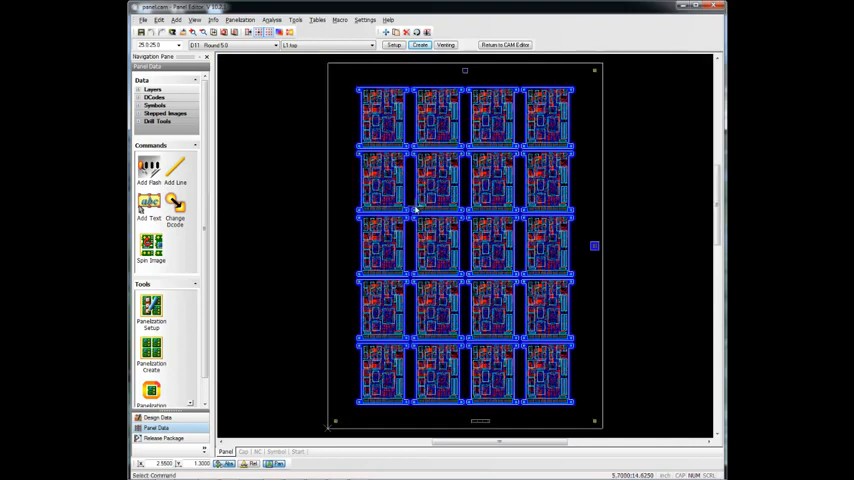
mouse_move(464, 70)
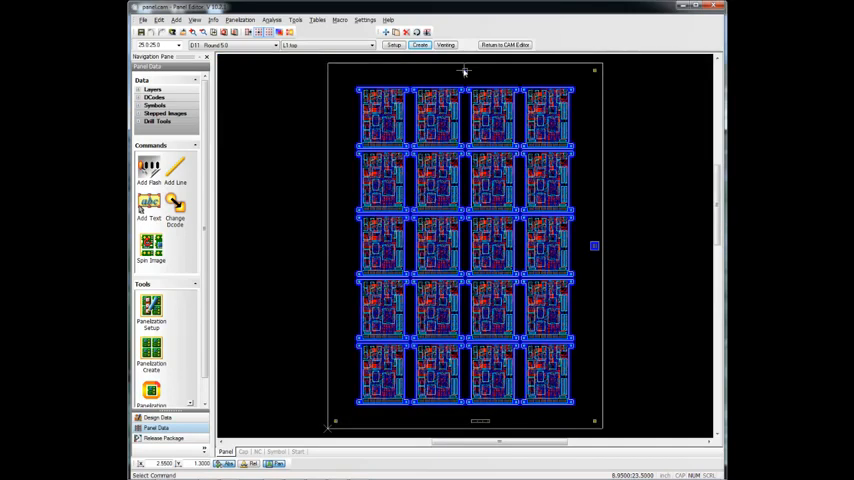
- Add a new panel fill definition set as a rubber bar border
left_click(444, 44)
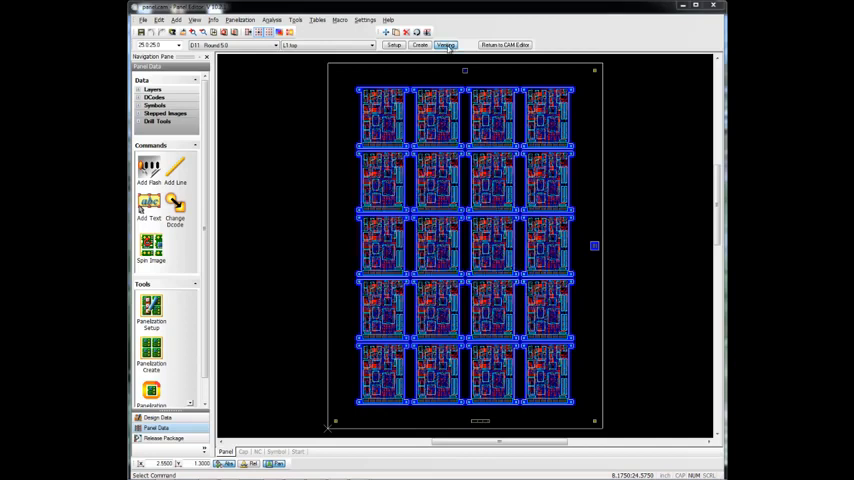
left_click(444, 44)
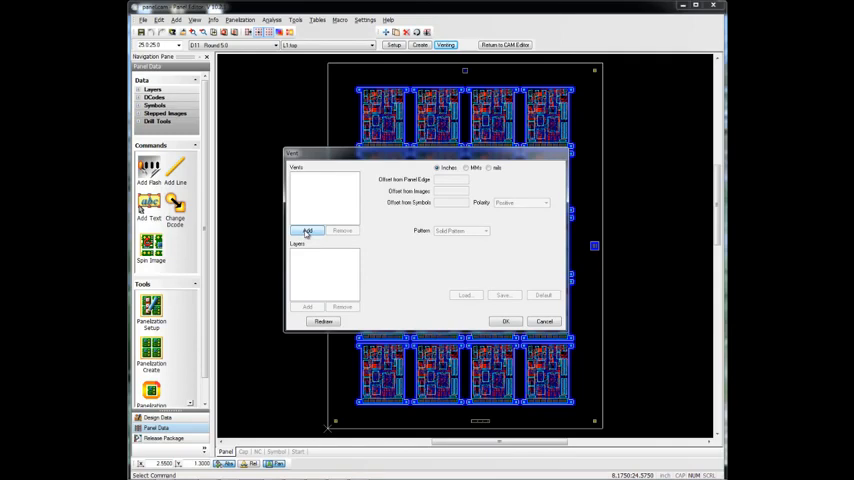
left_click(308, 232)
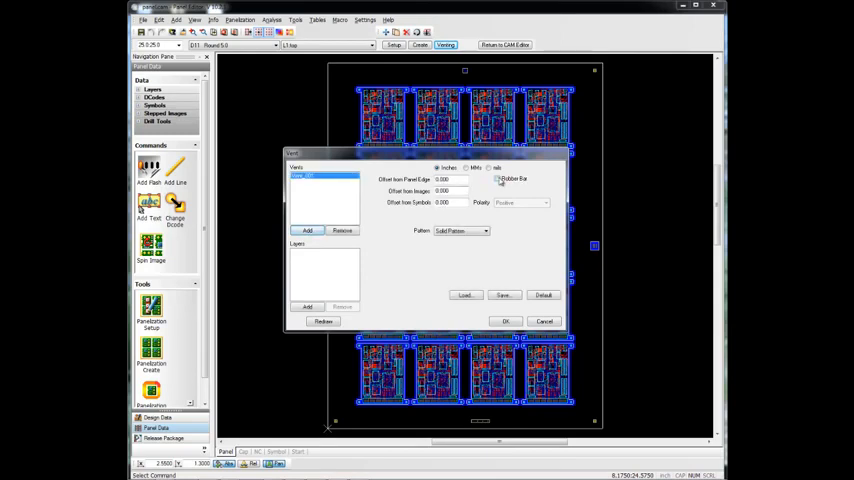
left_click(496, 178)
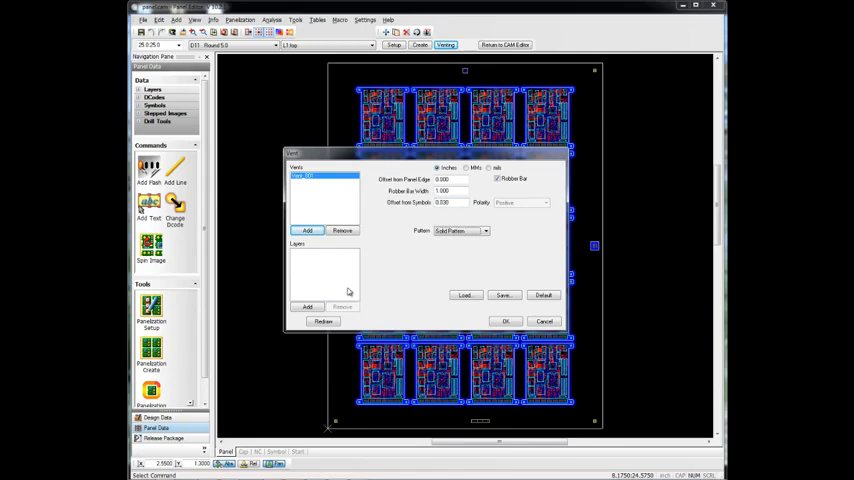
- Assign the rubber bar to the two outer layers and preview it on the panel
left_click(308, 306)
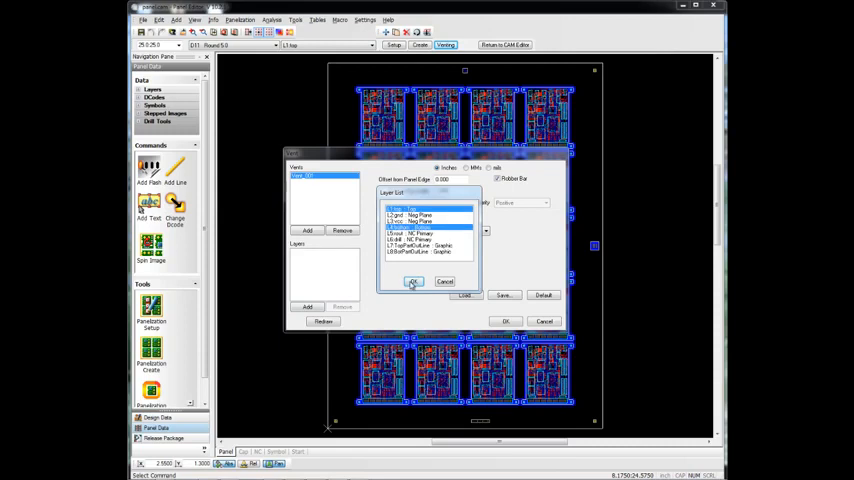
left_click(412, 280)
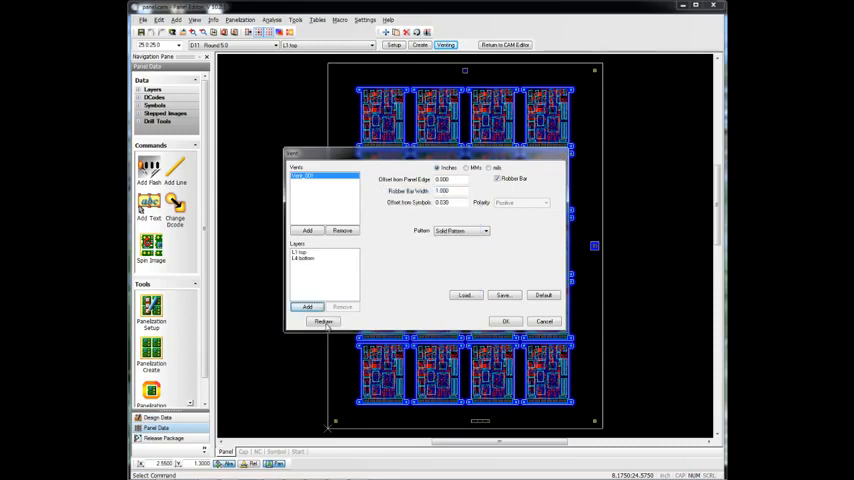
left_click(324, 320)
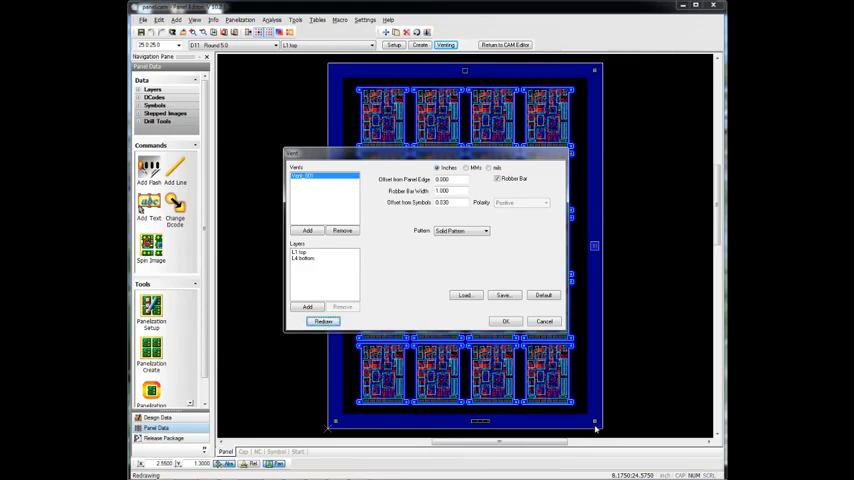
mouse_move(614, 316)
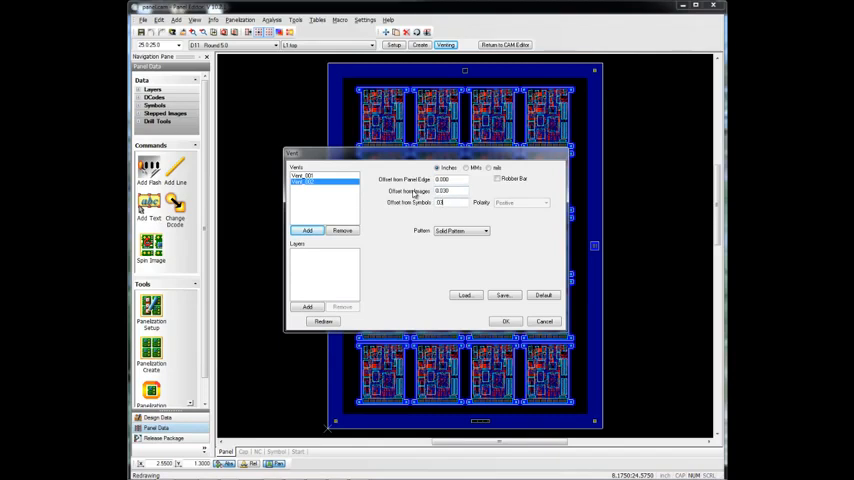
- Define a Dot Pattern fill on the outer layers and apply it to the panel border
left_click(486, 232)
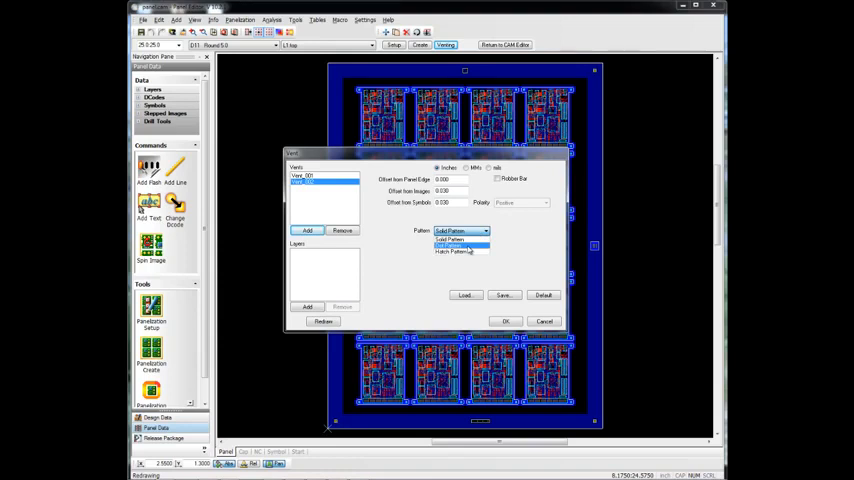
left_click(456, 246)
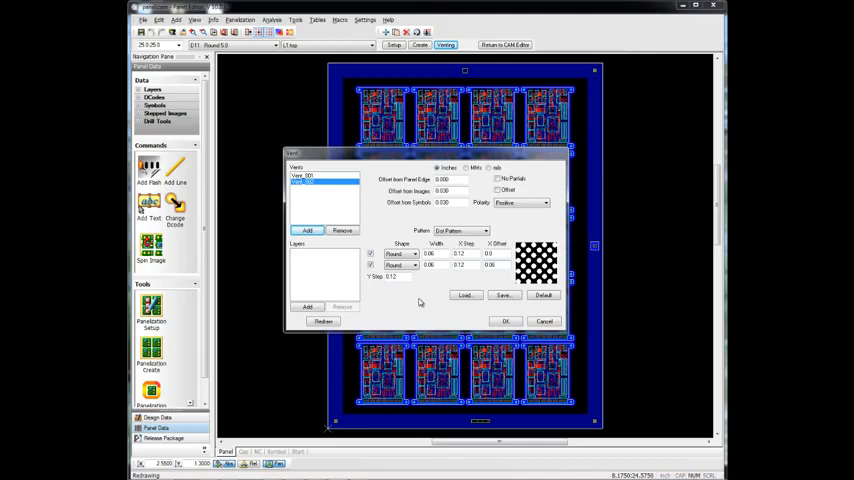
left_click(308, 308)
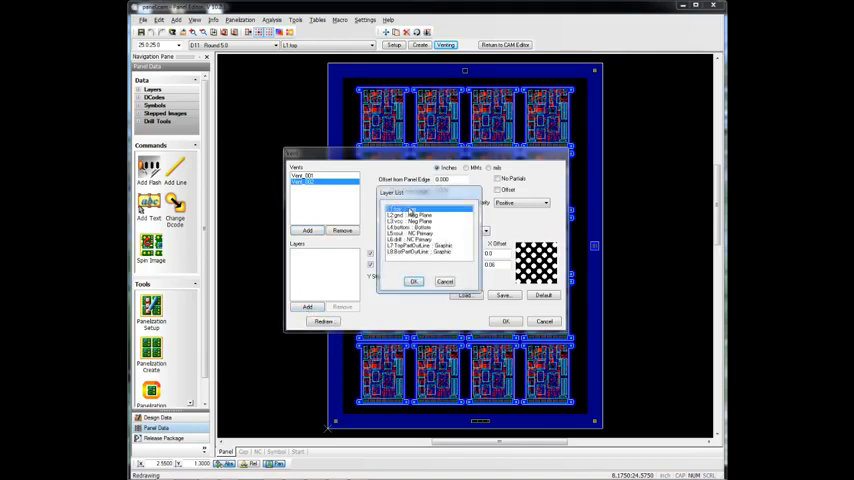
left_click(416, 220)
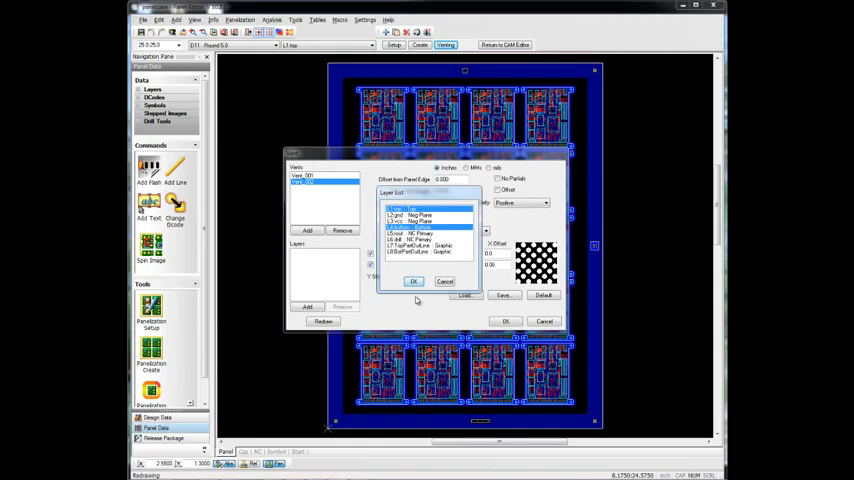
left_click(414, 280)
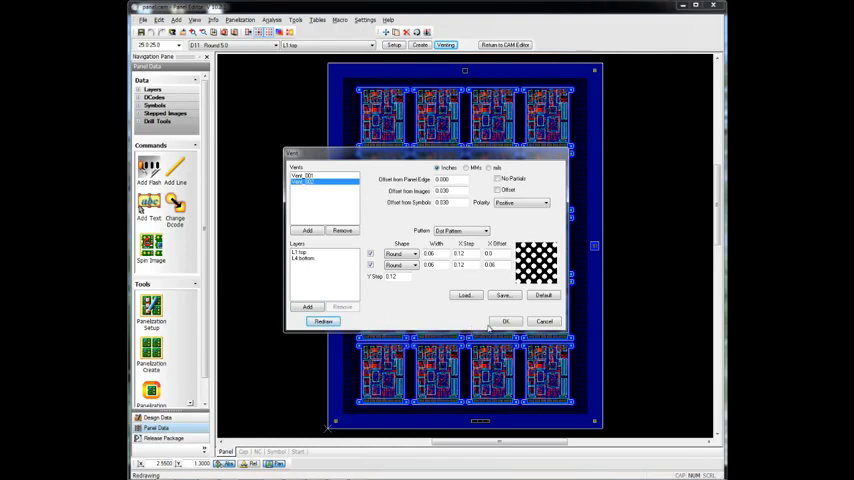
left_click(506, 320)
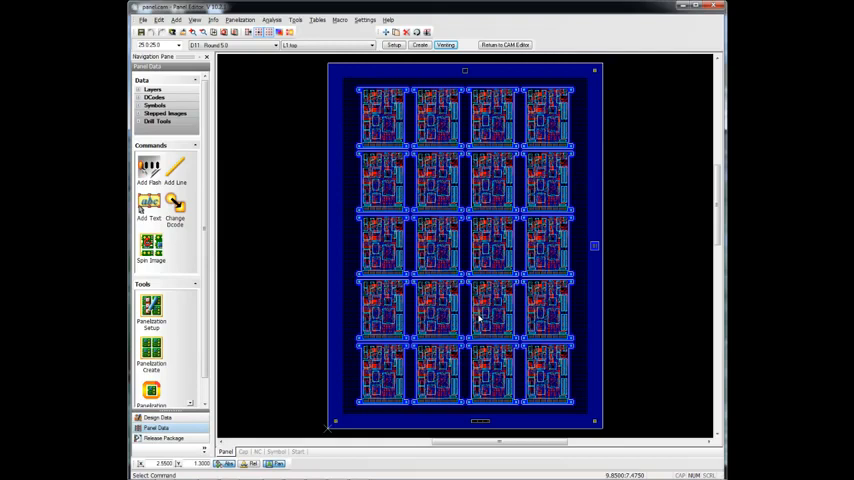
mouse_move(376, 278)
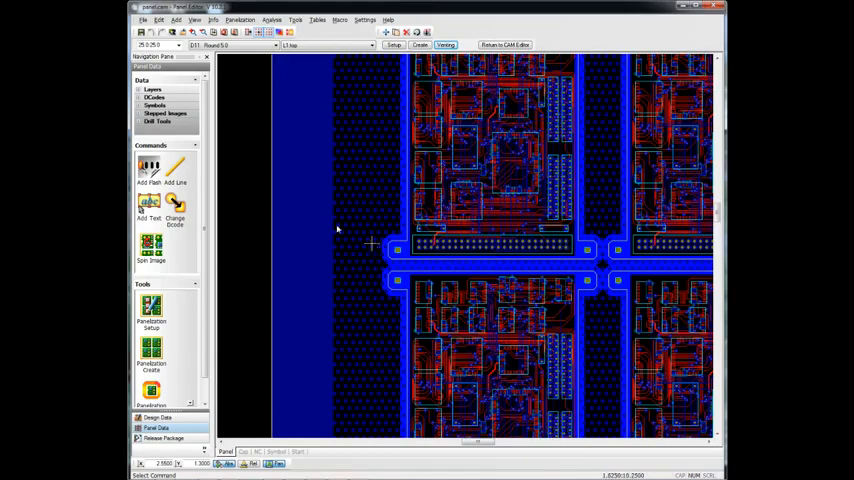
- Display only a single inner layer from the Layers list
left_click(152, 88)
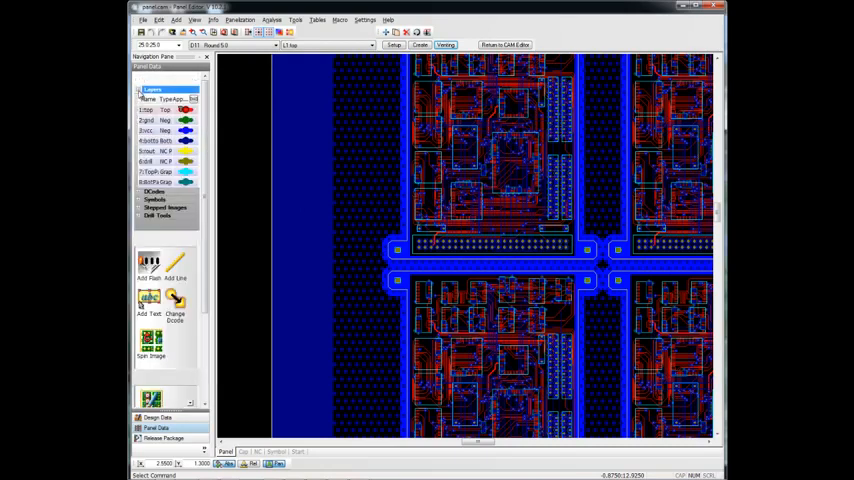
left_click(160, 110)
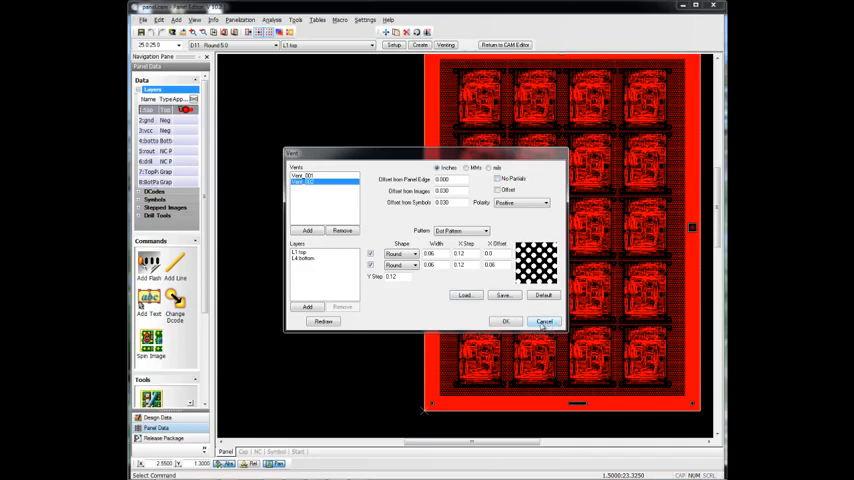
- Define a third Dot Pattern fill on the two inner layers and apply it
left_click(308, 232)
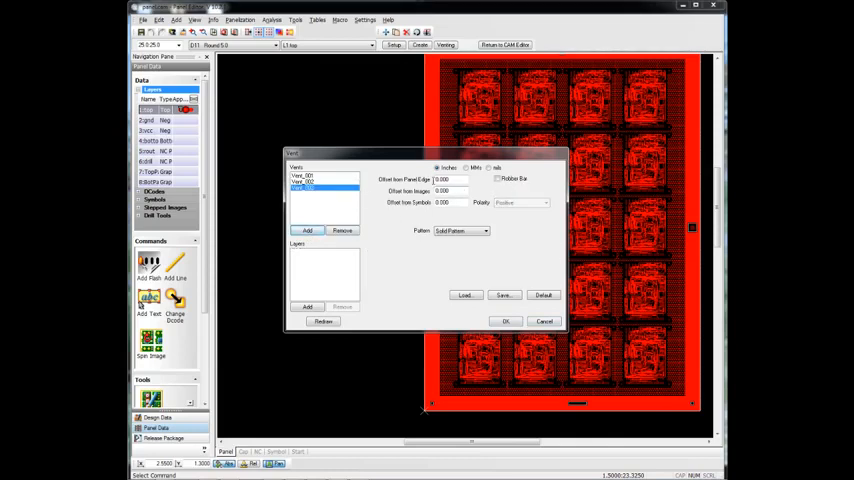
left_click(448, 180)
type("0.030")
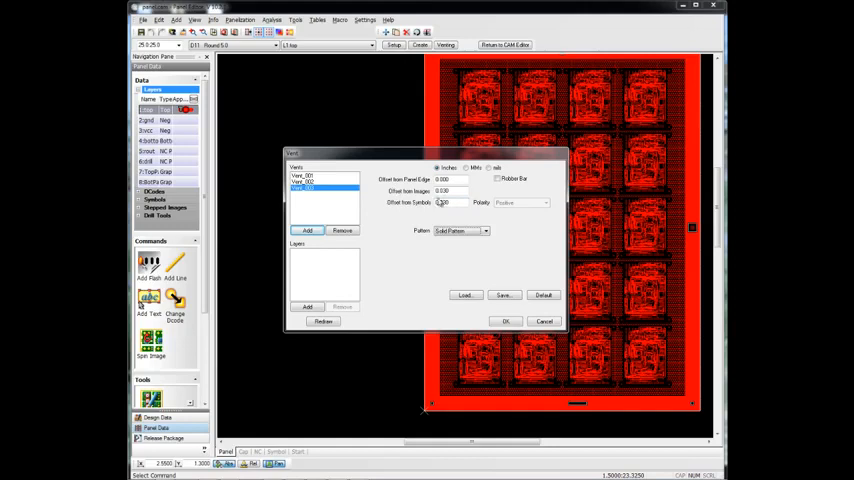
left_click(486, 232)
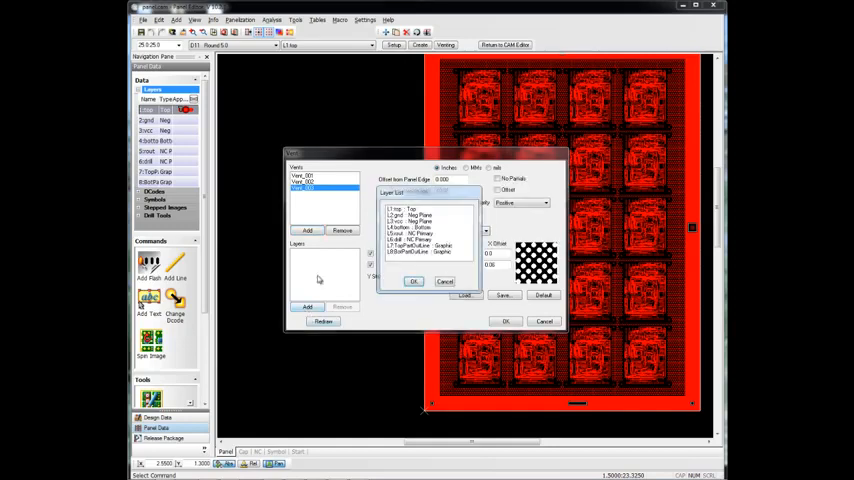
left_click(410, 216)
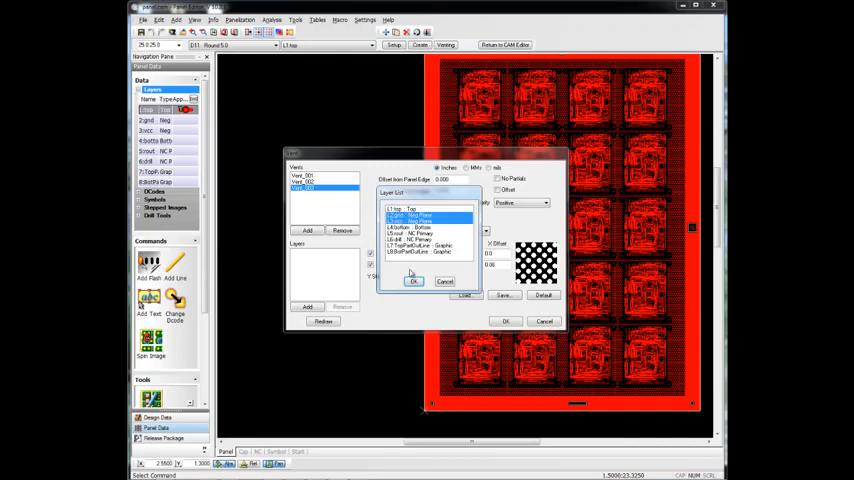
left_click(414, 280)
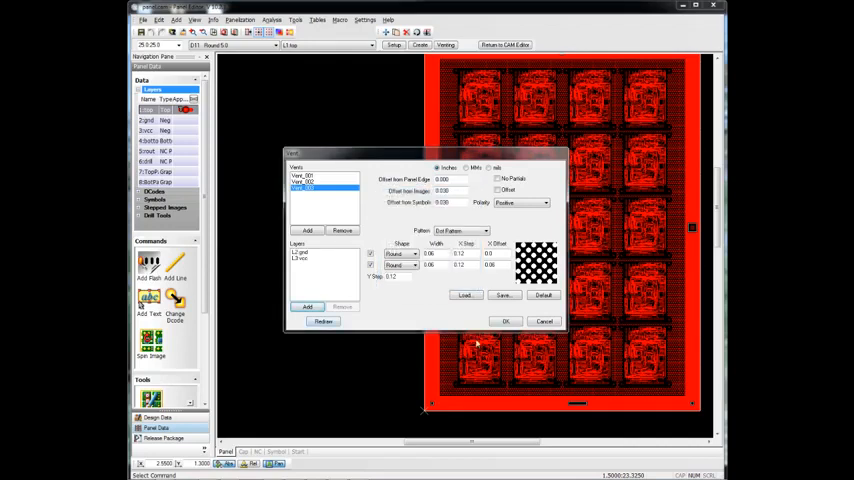
left_click(504, 320)
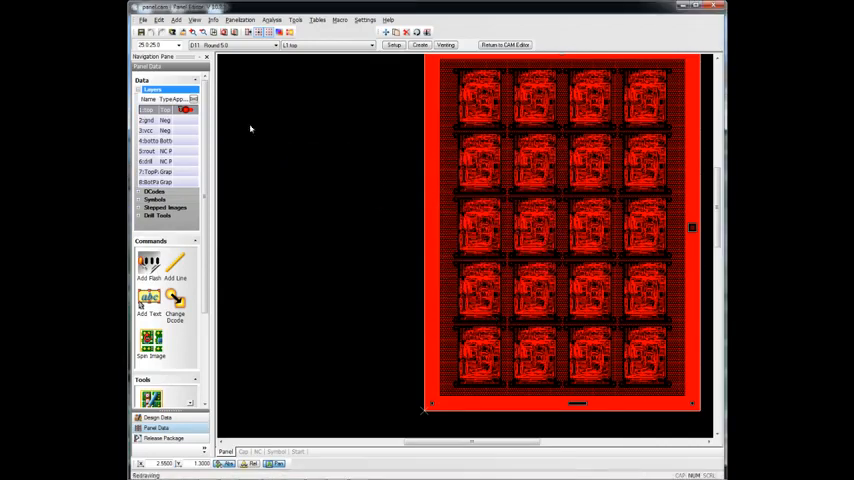